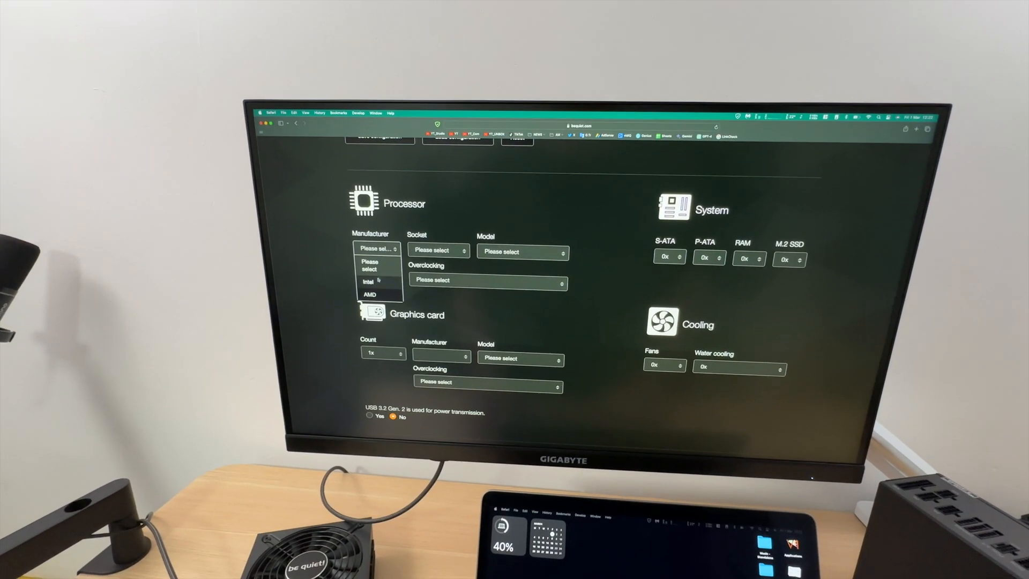
# Step: Set the processor to Intel, Socket 1700, Core i5-14600K (filtered by '14600')
pyautogui.click(438, 243)
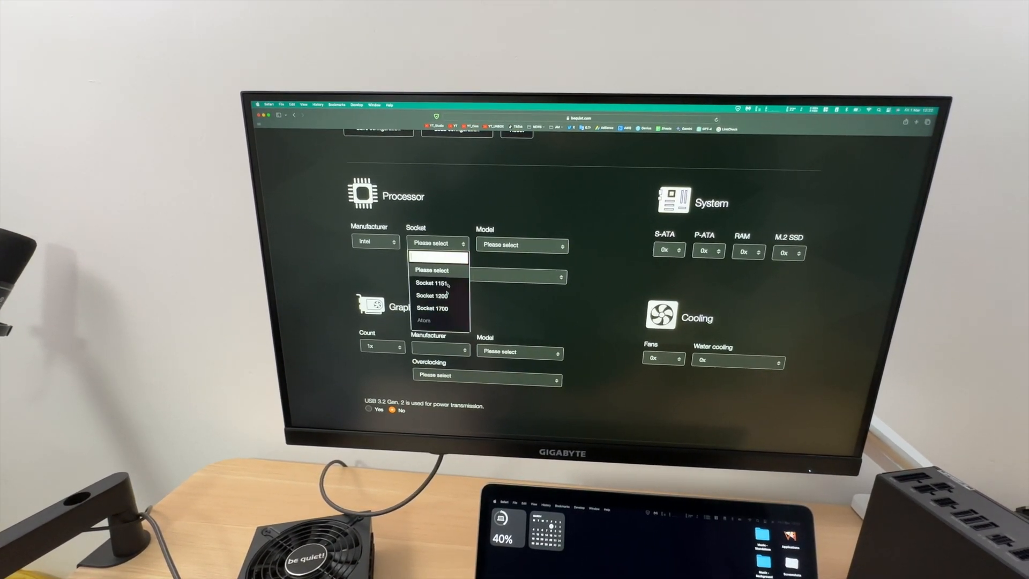
pyautogui.click(431, 309)
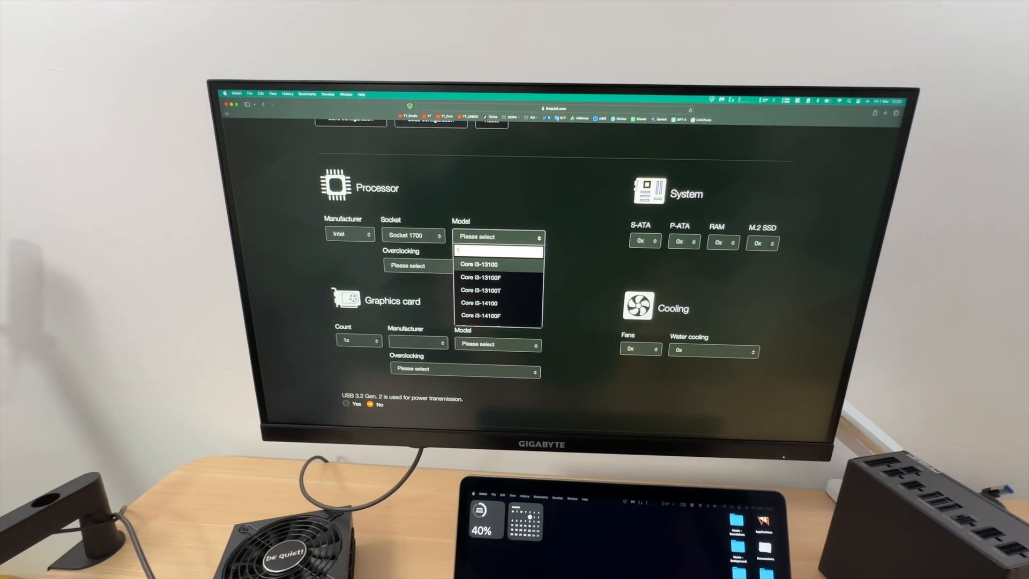
pyautogui.write('14600')
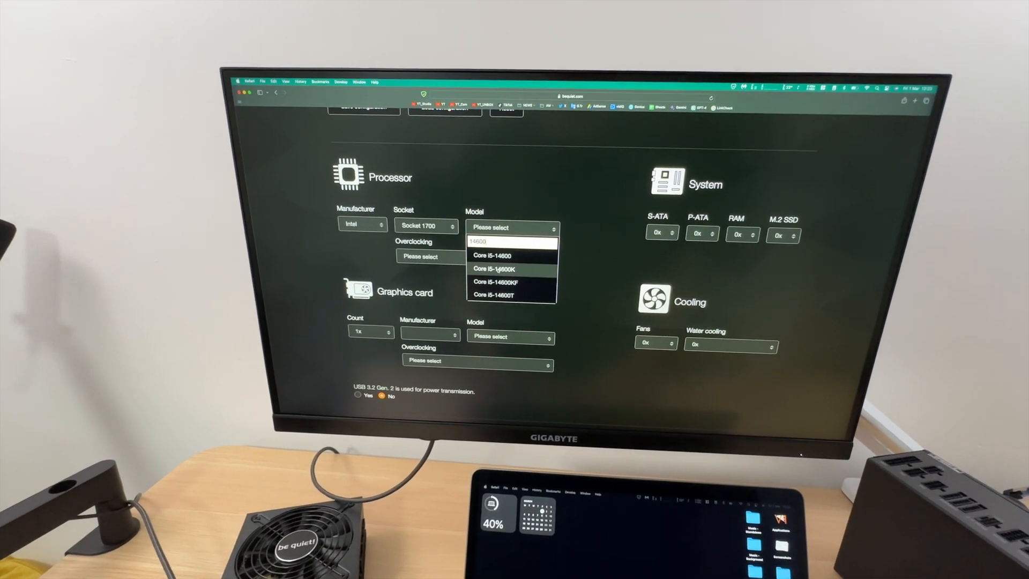
pyautogui.click(495, 269)
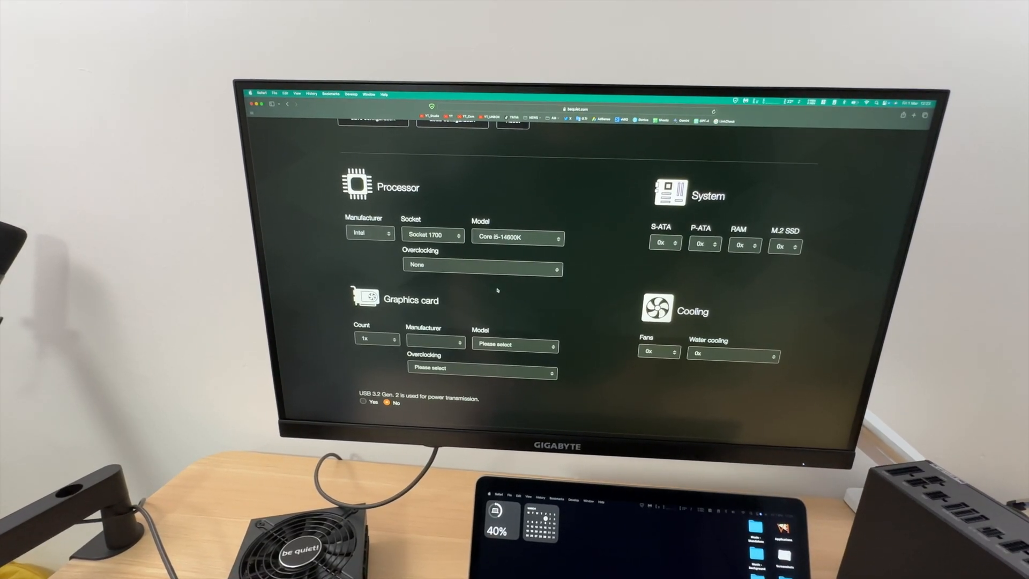
# Step: Choose the Nvidia GeForce RTX 4070 graphics card by filtering models with '4070'
pyautogui.click(436, 307)
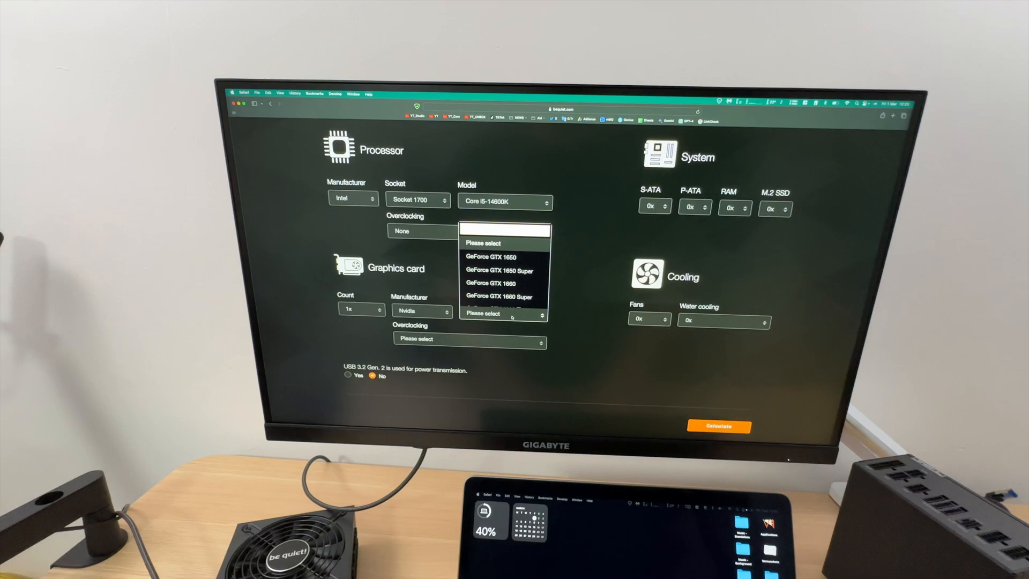
pyautogui.write('4070 Super')
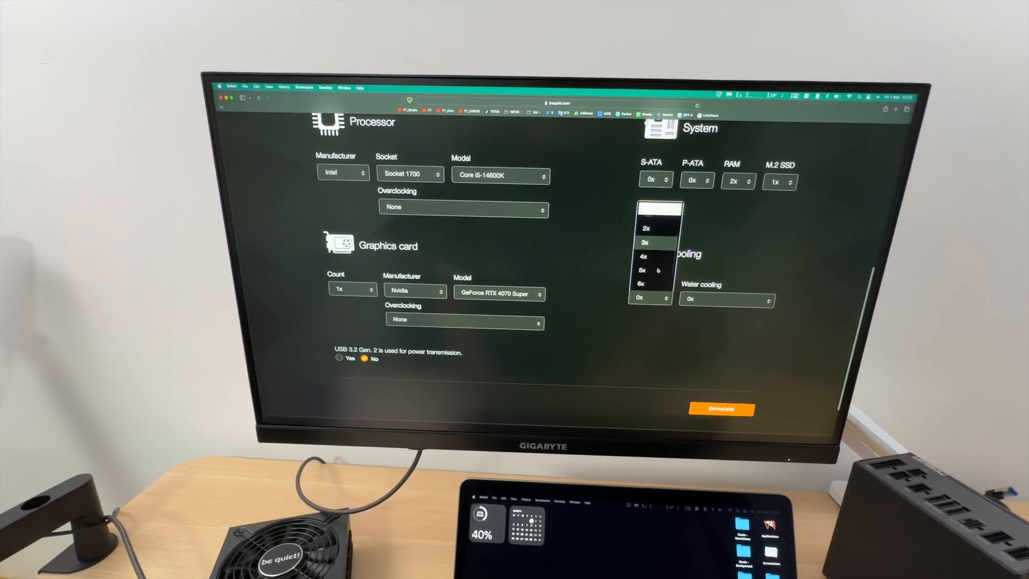
# Step: Set case fans to 5x and calculate the recommended power supplies
pyautogui.click(642, 270)
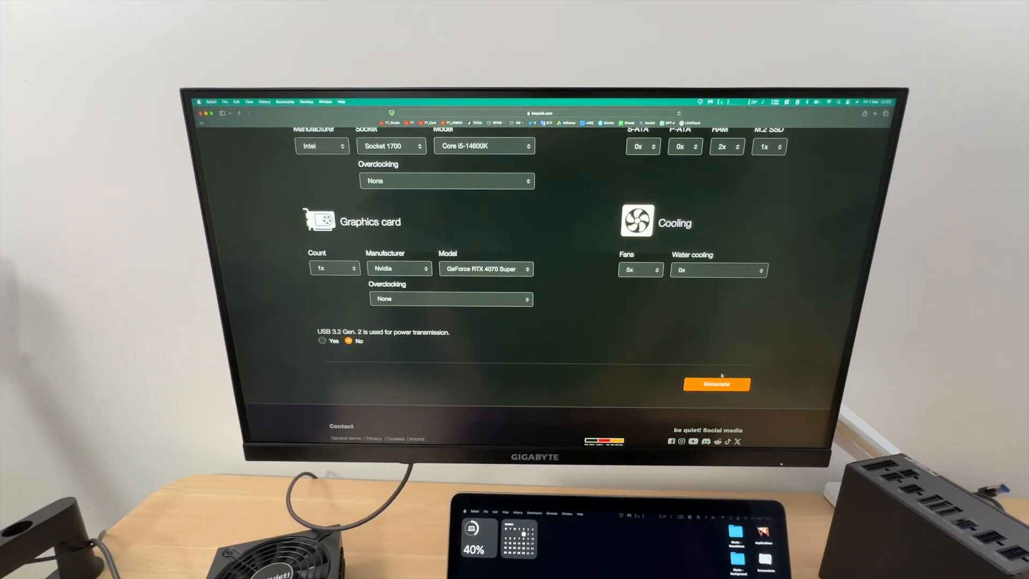
pyautogui.click(716, 384)
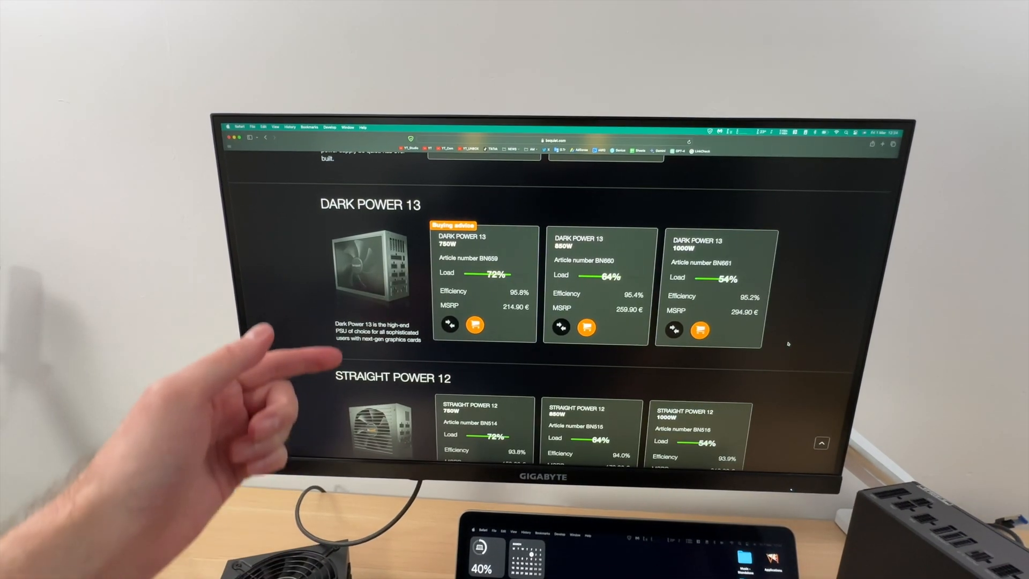